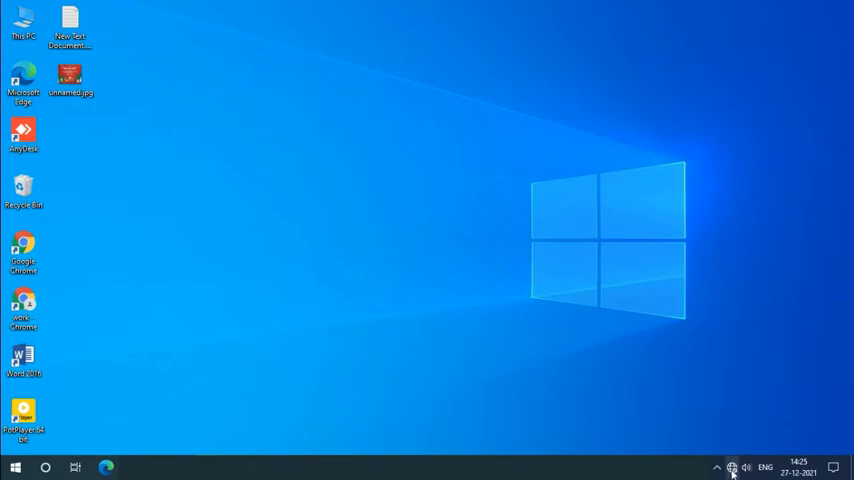
# Switch the Ethernet adapter's IP assignment from automatic DHCP to manual IPv4 and save.
pyautogui.click(732, 468)
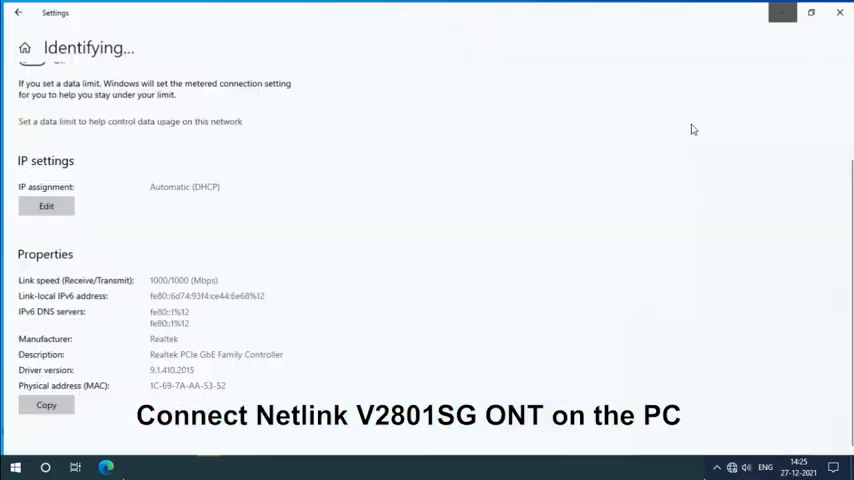
pyautogui.click(16, 12)
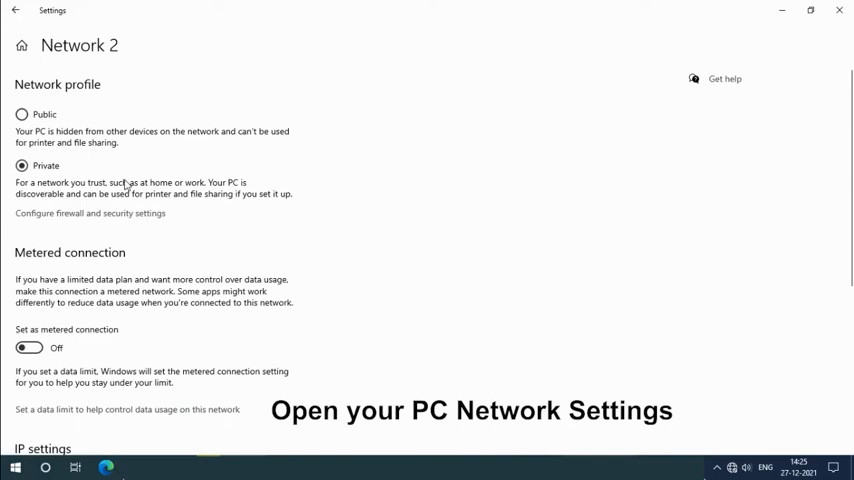
pyautogui.scroll(-3)
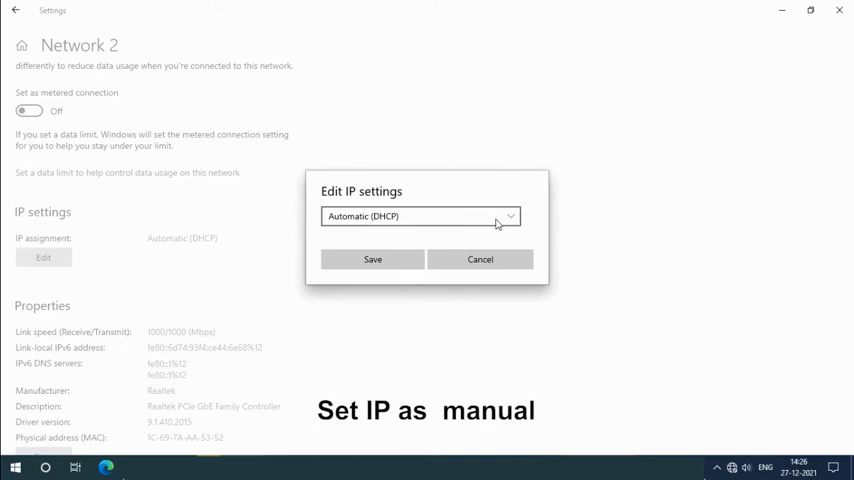
pyautogui.click(420, 216)
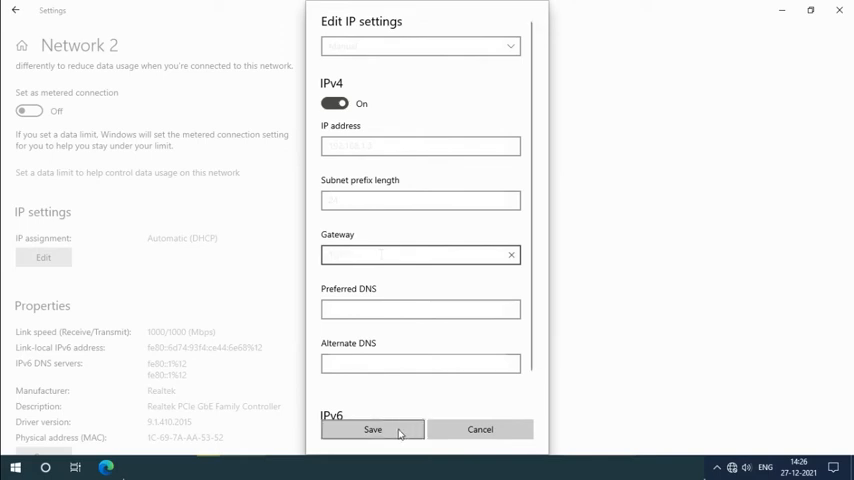
pyautogui.click(372, 428)
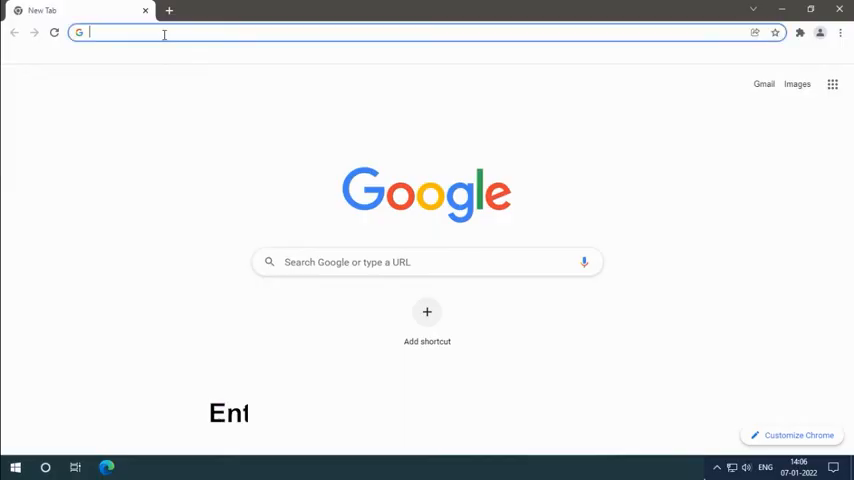
# Log in to the ONT at 192.168.1.1 as admin with password and verification code.
pyautogui.write('192.168.1.1')
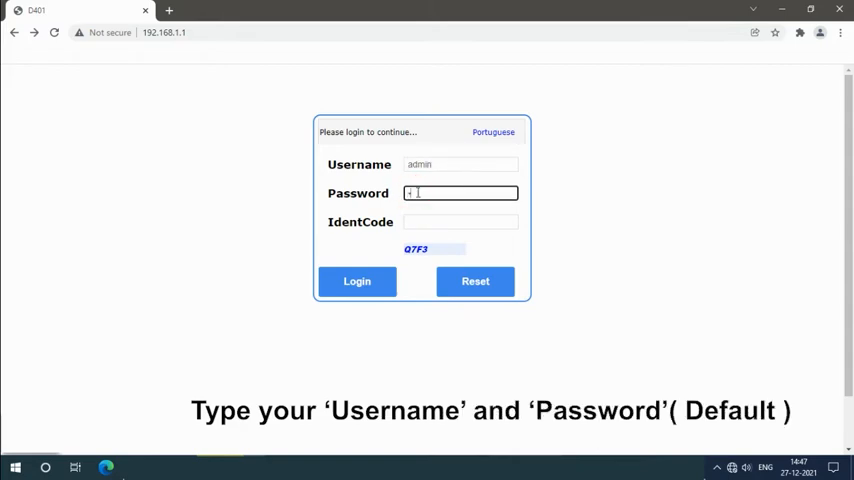
pyautogui.write('admin')
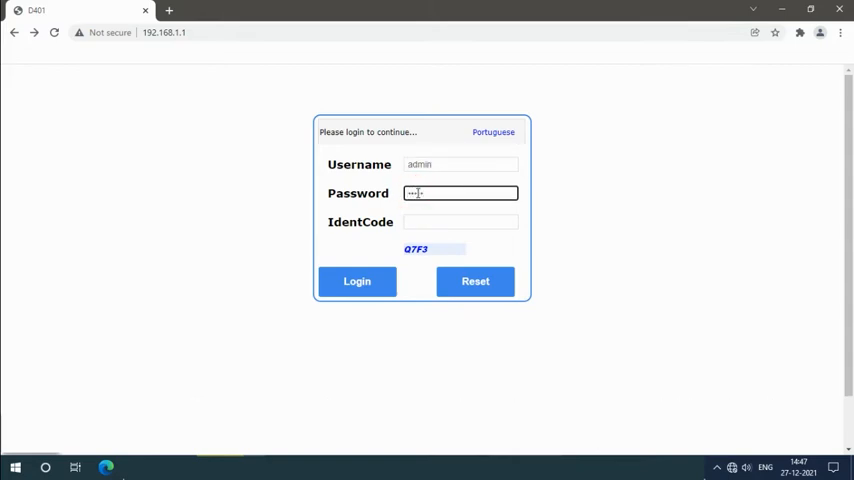
pyautogui.click(460, 222)
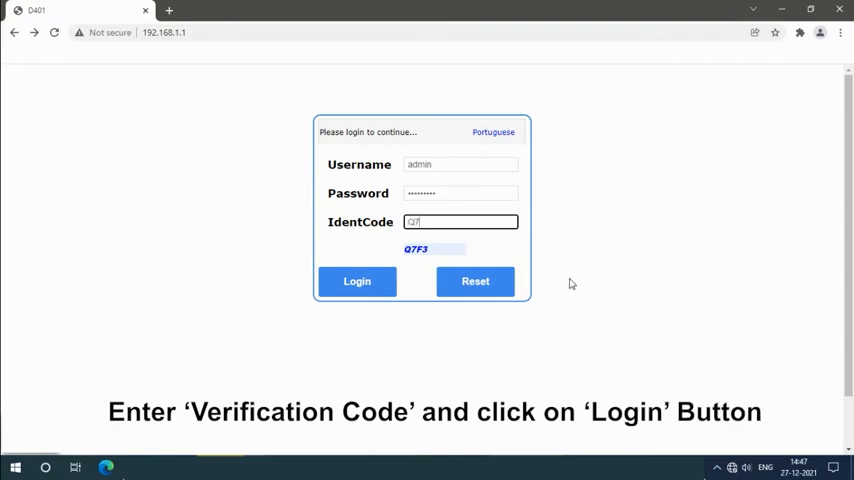
pyautogui.click(356, 280)
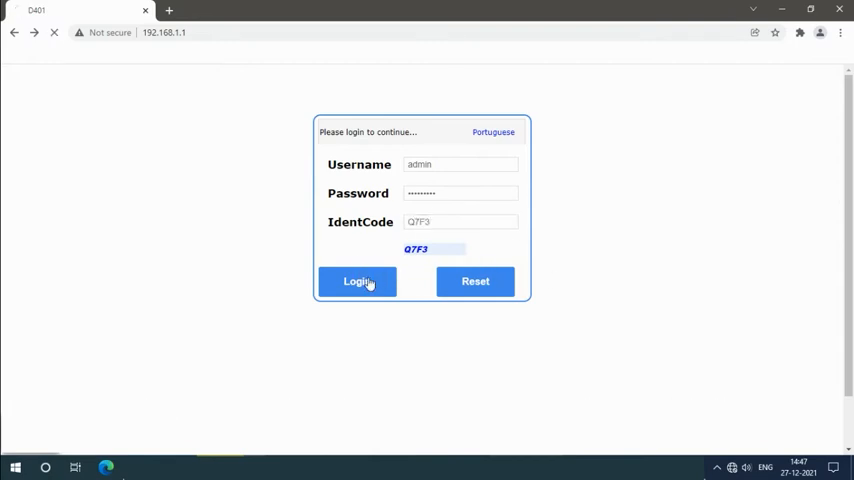
# Set and confirm a new admin password on the forced password-change page.
pyautogui.click(356, 280)
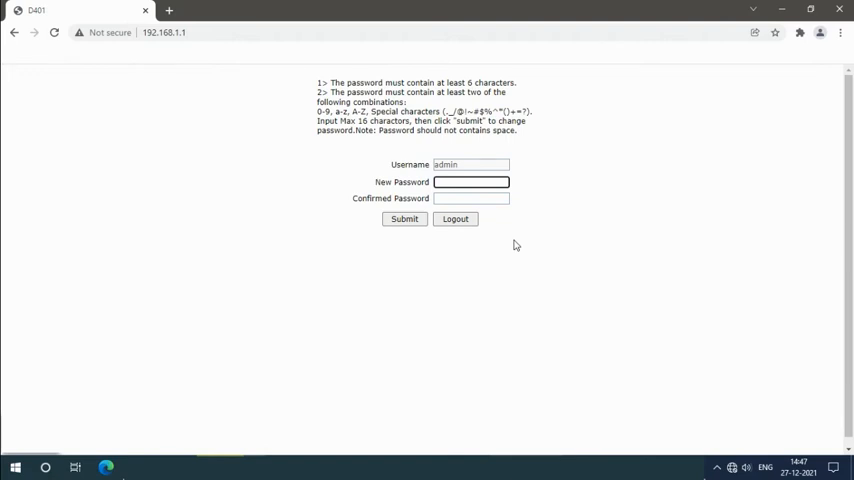
pyautogui.write('••')
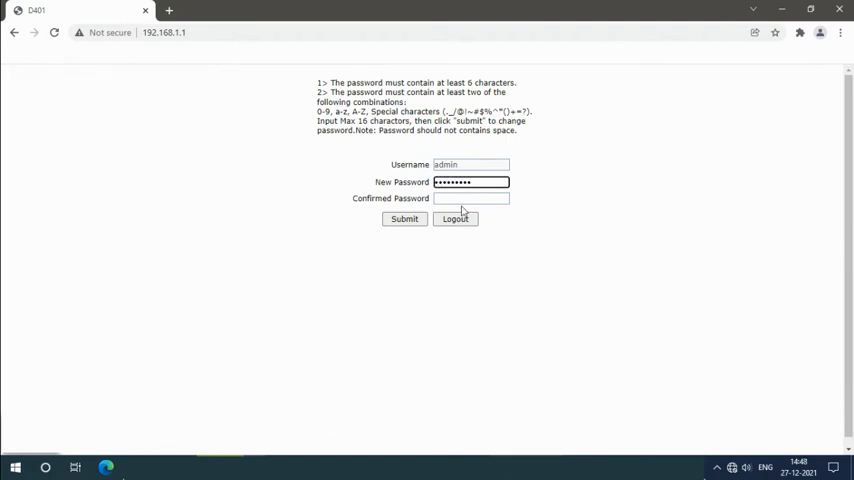
pyautogui.write('•••••')
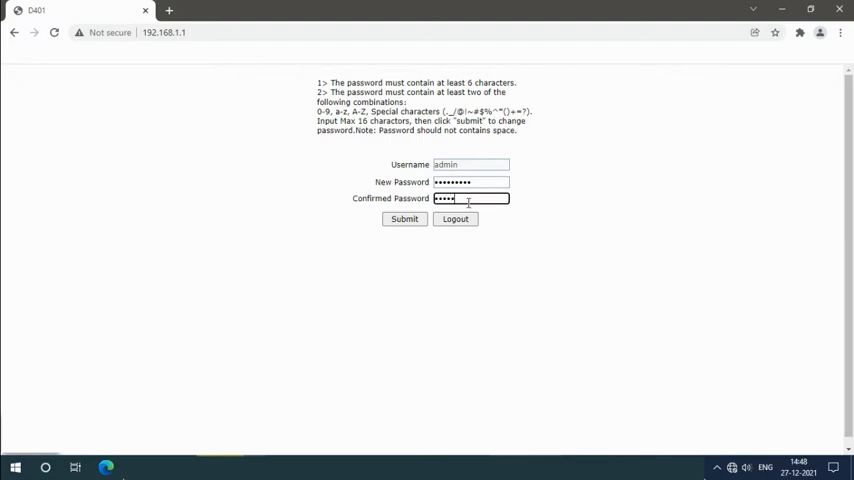
pyautogui.click(404, 220)
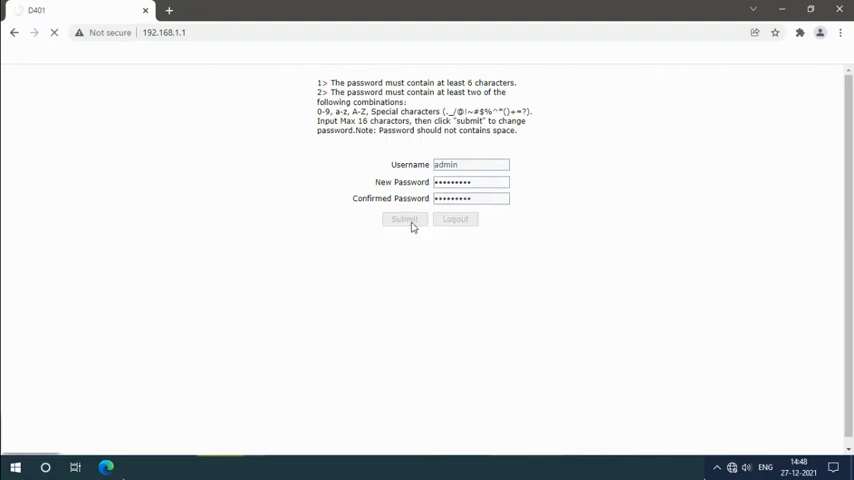
pyautogui.click(404, 220)
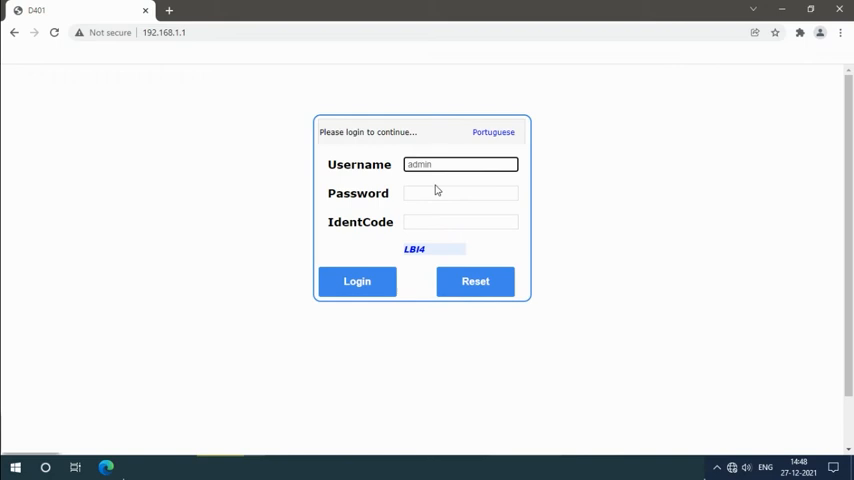
pyautogui.click(460, 220)
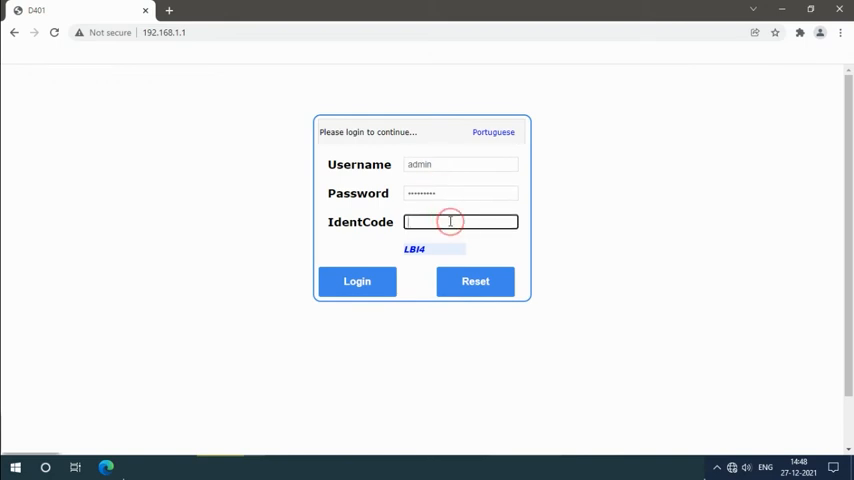
pyautogui.write('LBI4')
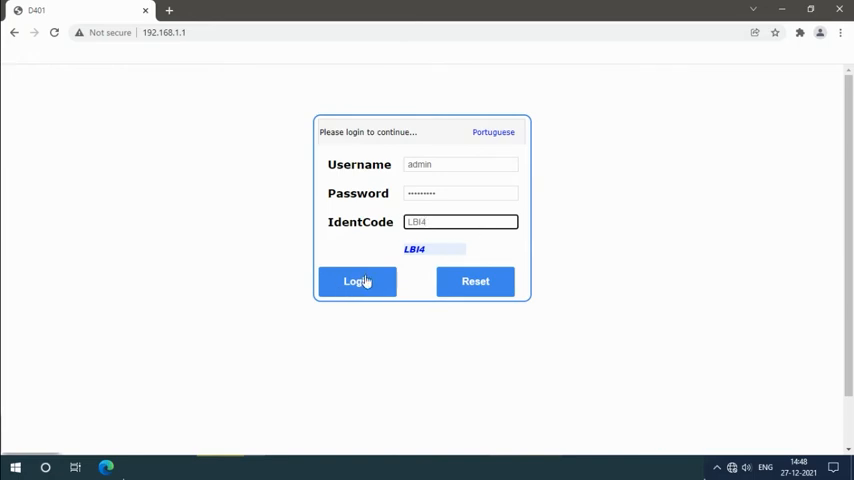
# Log in and view the ONT's Device Information status page.
pyautogui.click(356, 280)
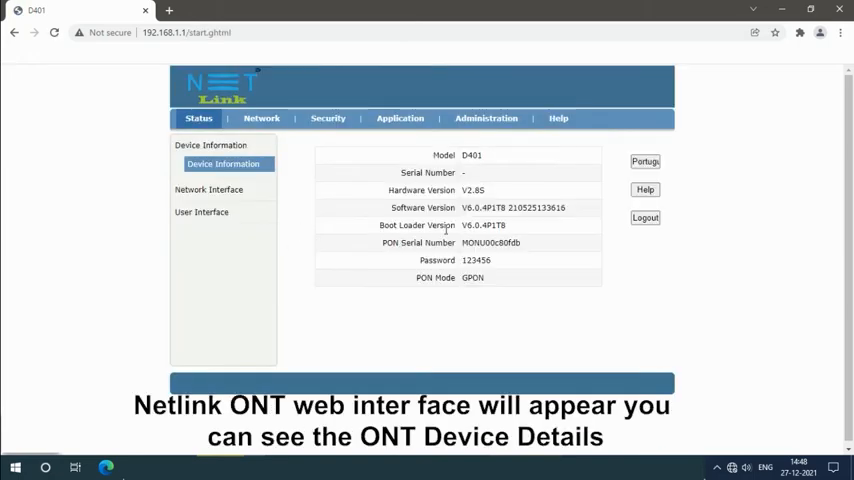
pyautogui.moveTo(364, 196)
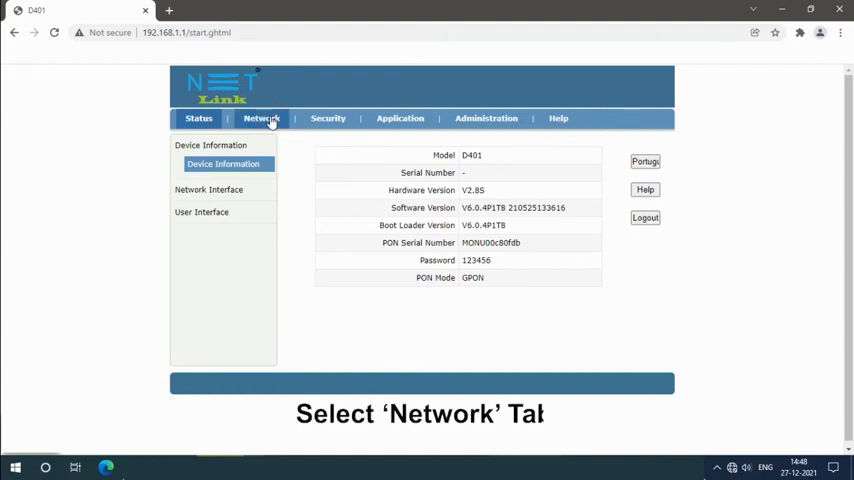
# Define WAN connection Netlink-Test over PPPoE with VLAN ID 500 and PPP credentials.
pyautogui.click(260, 118)
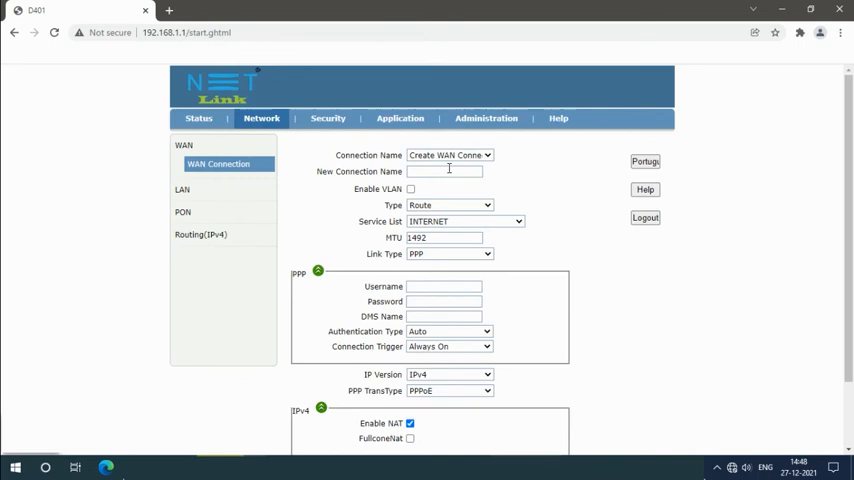
pyautogui.click(444, 172)
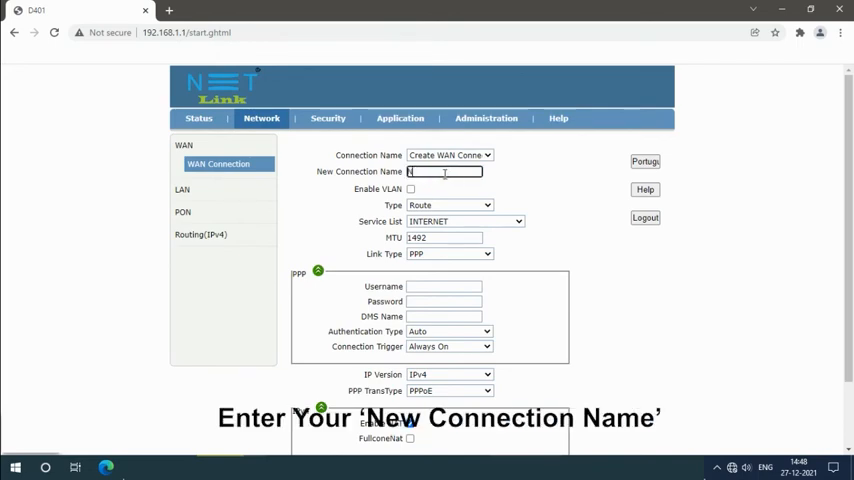
pyautogui.write('Netlink-Test')
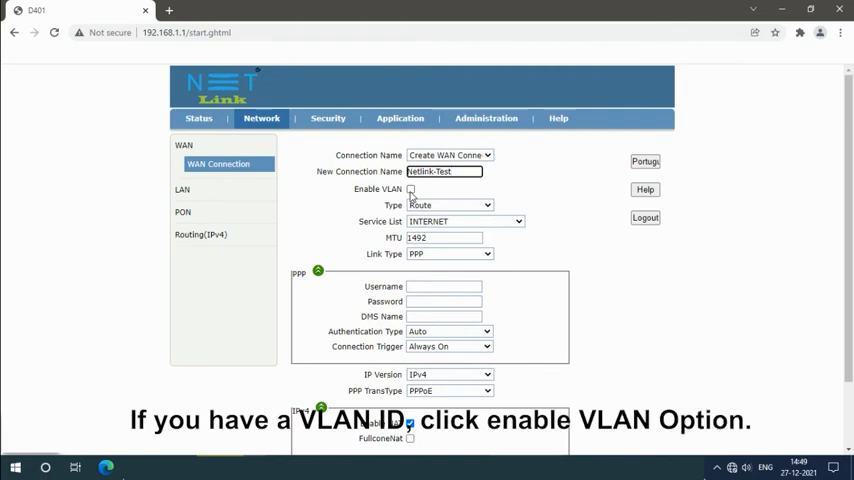
pyautogui.click(410, 188)
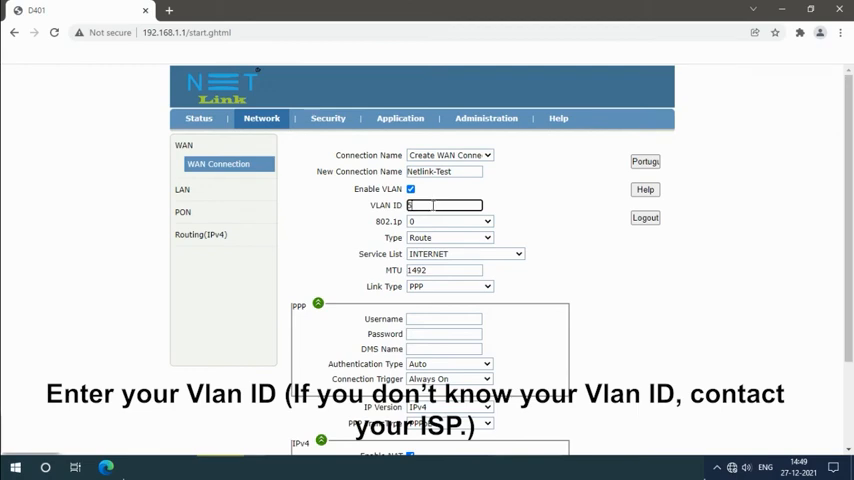
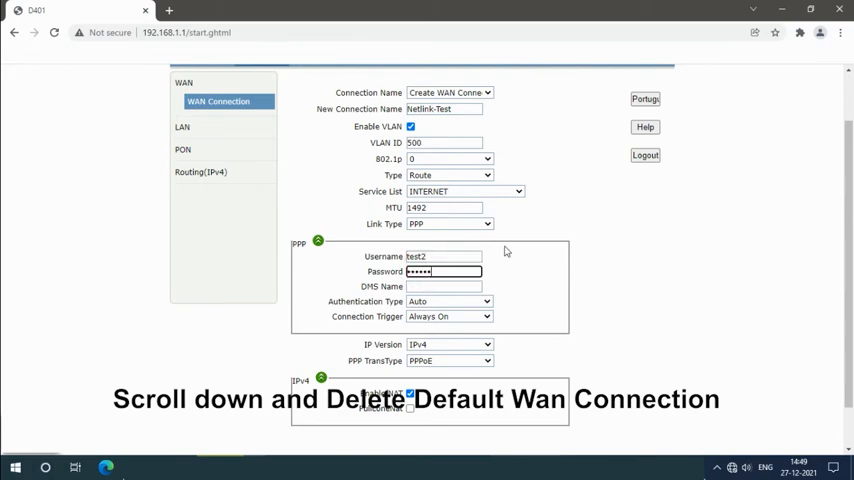
# Create the new WAN connection.
pyautogui.scroll(-3)
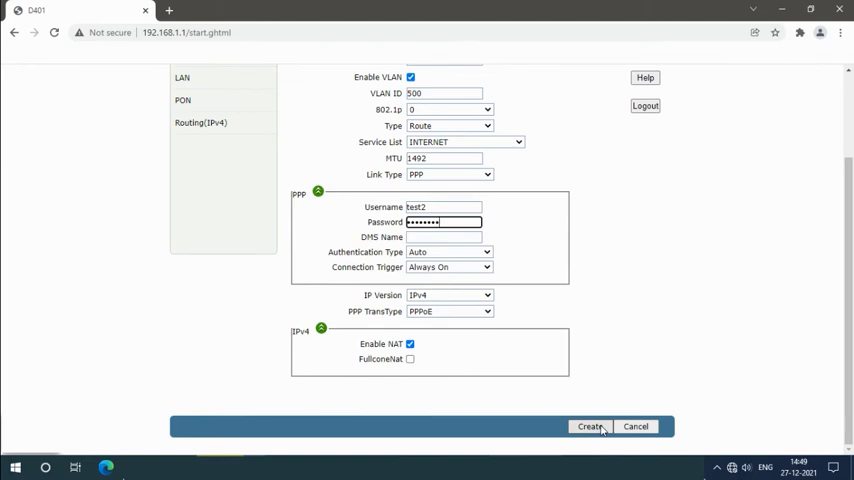
pyautogui.click(588, 426)
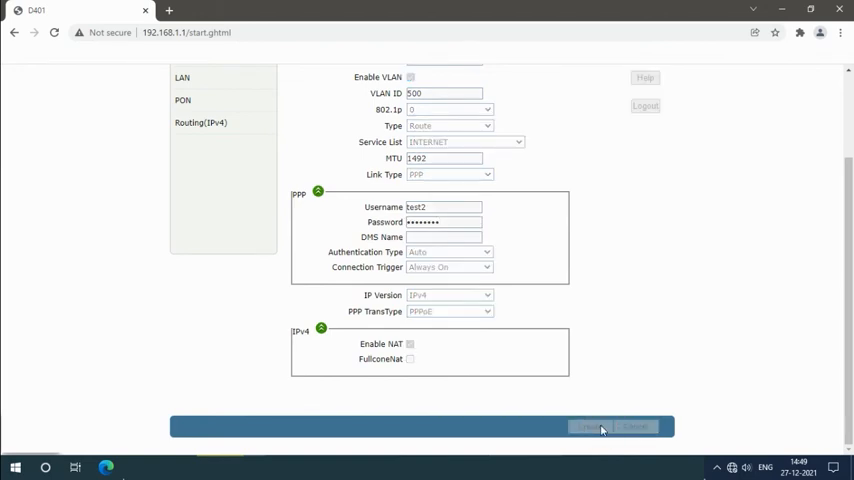
pyautogui.click(614, 426)
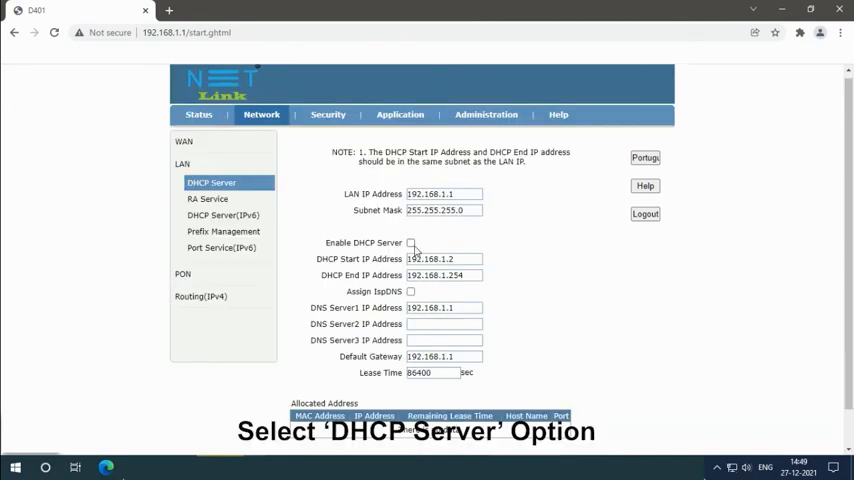
# Enable the LAN DHCP server for 192.168.1.2–192.168.1.254 with ISP DNS assignment and submit.
pyautogui.click(410, 244)
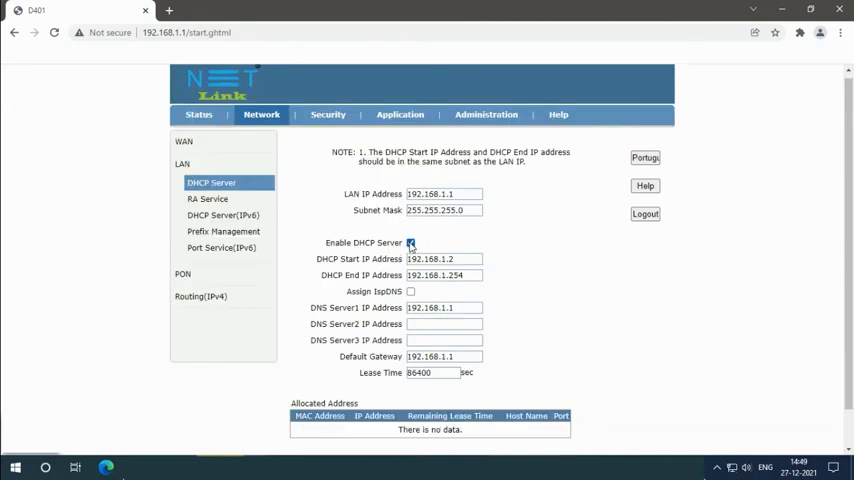
pyautogui.click(410, 242)
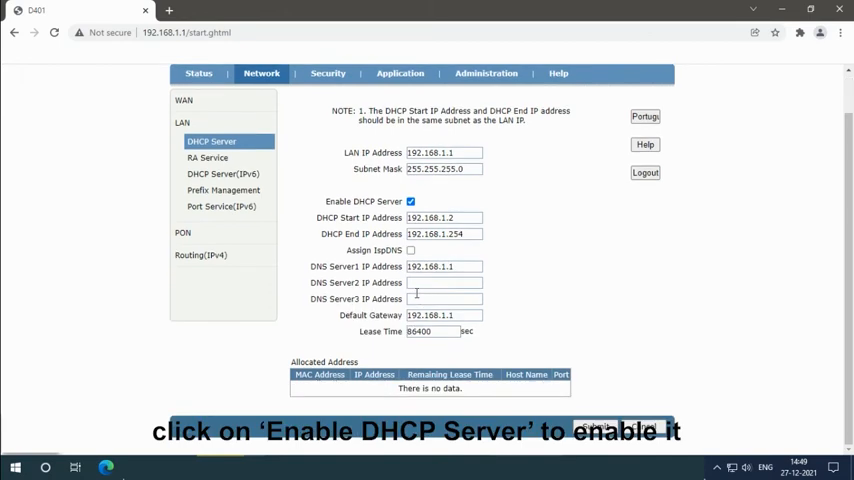
pyautogui.click(410, 250)
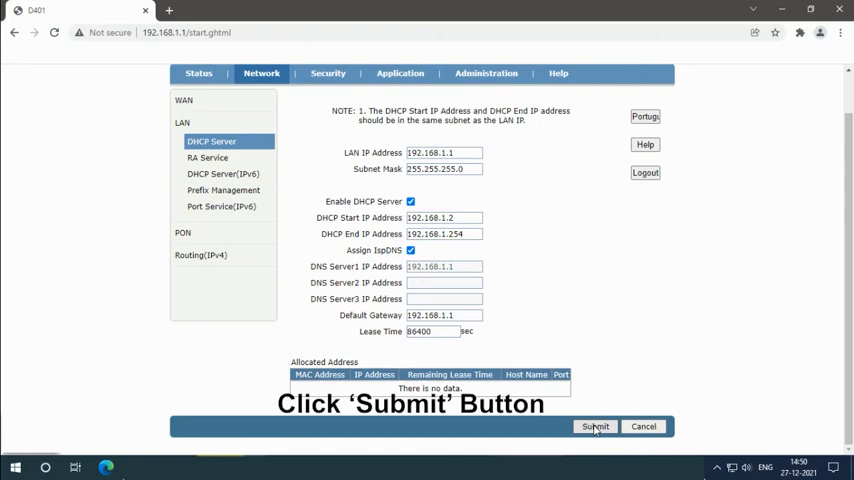
pyautogui.click(596, 426)
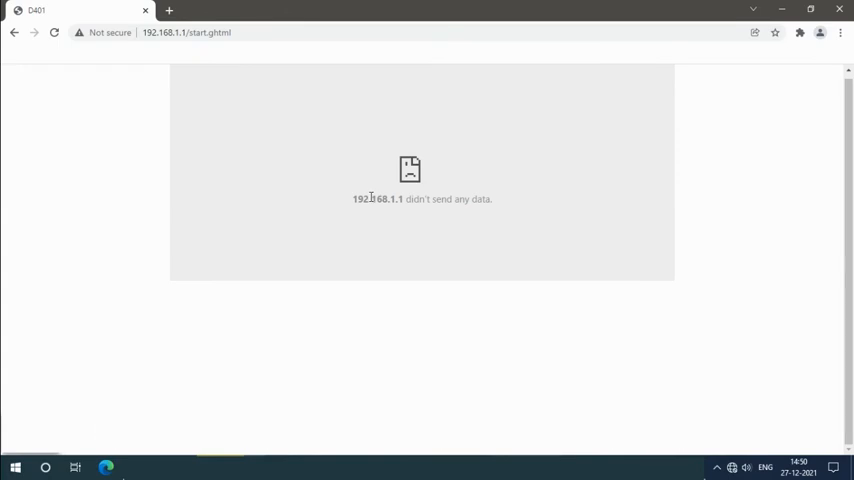
# Reload 192.168.1.1 and log back in as admin to reach the status page.
pyautogui.click(54, 32)
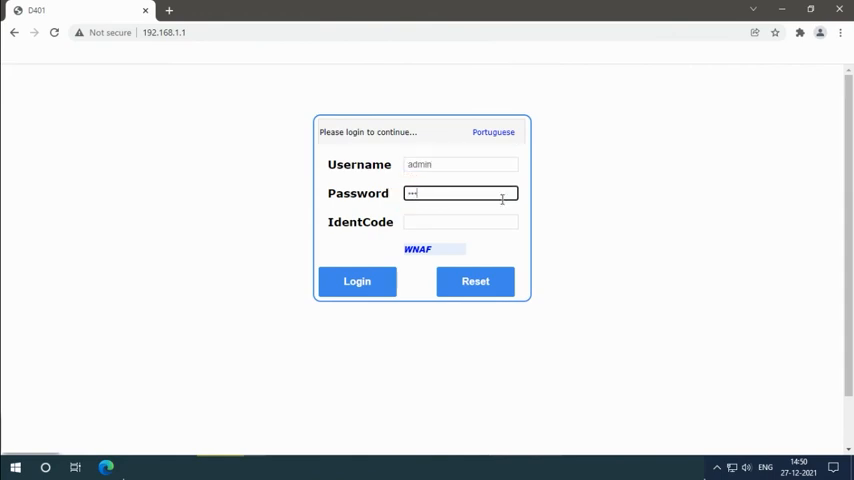
pyautogui.write('W')
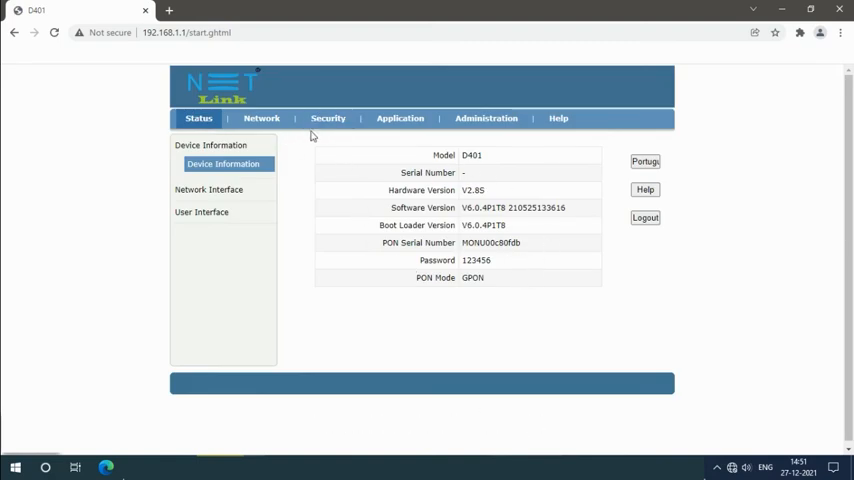
pyautogui.moveTo(208, 190)
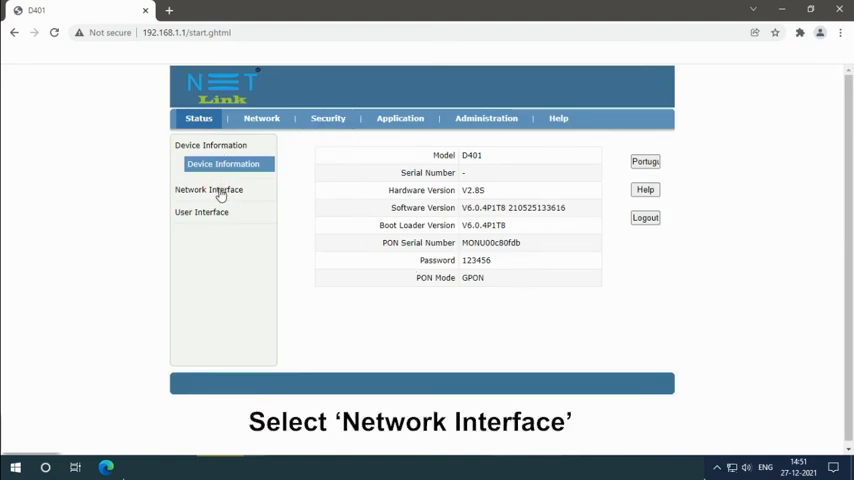
# View and refresh the WAN connection status showing Netlink-Test PPPoE connected.
pyautogui.click(208, 188)
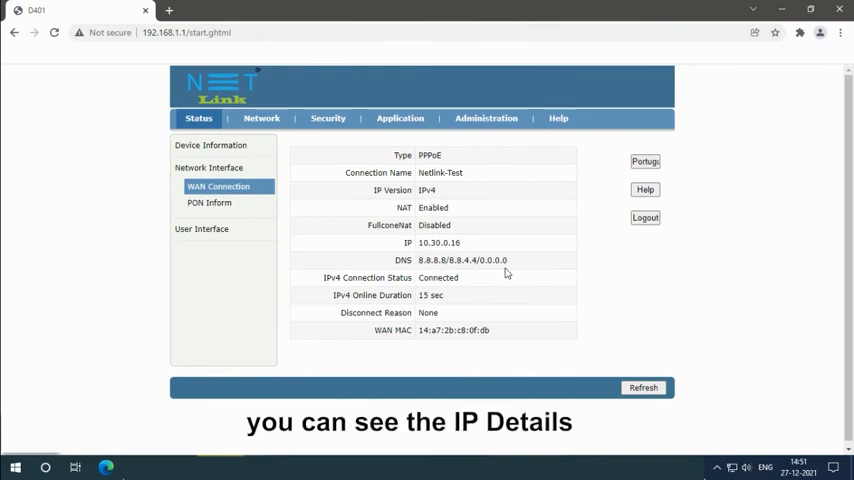
pyautogui.click(208, 204)
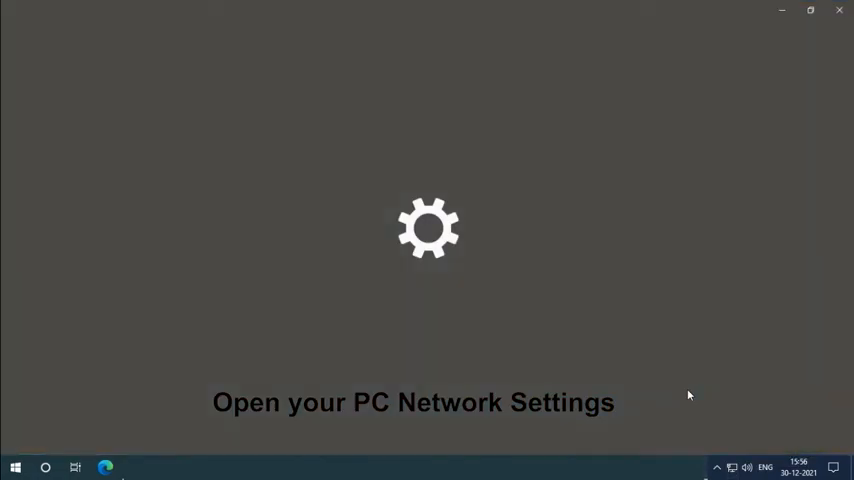
# Review the PC's manual IPv4 settings: address 192.168.1.4, gateway 192.168.1.1.
pyautogui.click(44, 196)
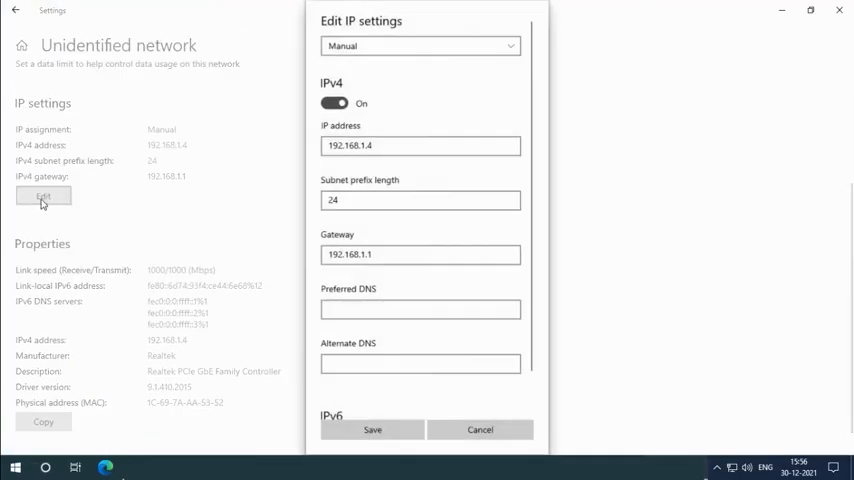
pyautogui.click(420, 46)
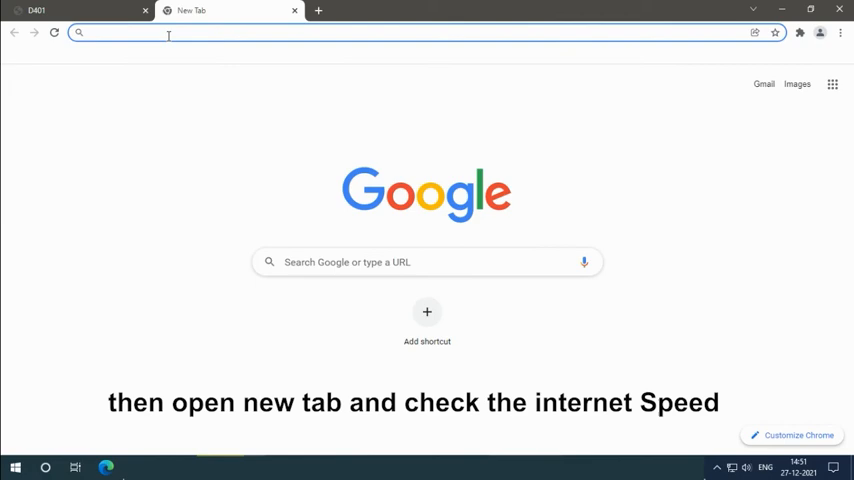
# Search 'speed test' and run Google's internet speed test.
pyautogui.write('speed test')
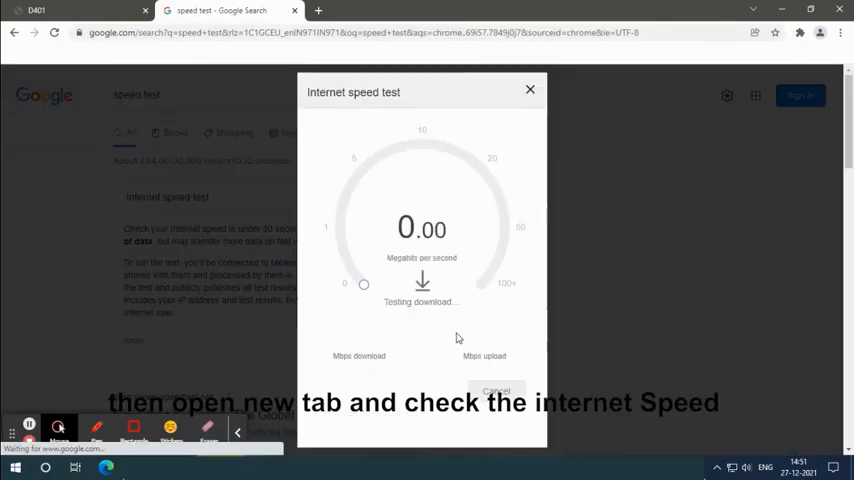